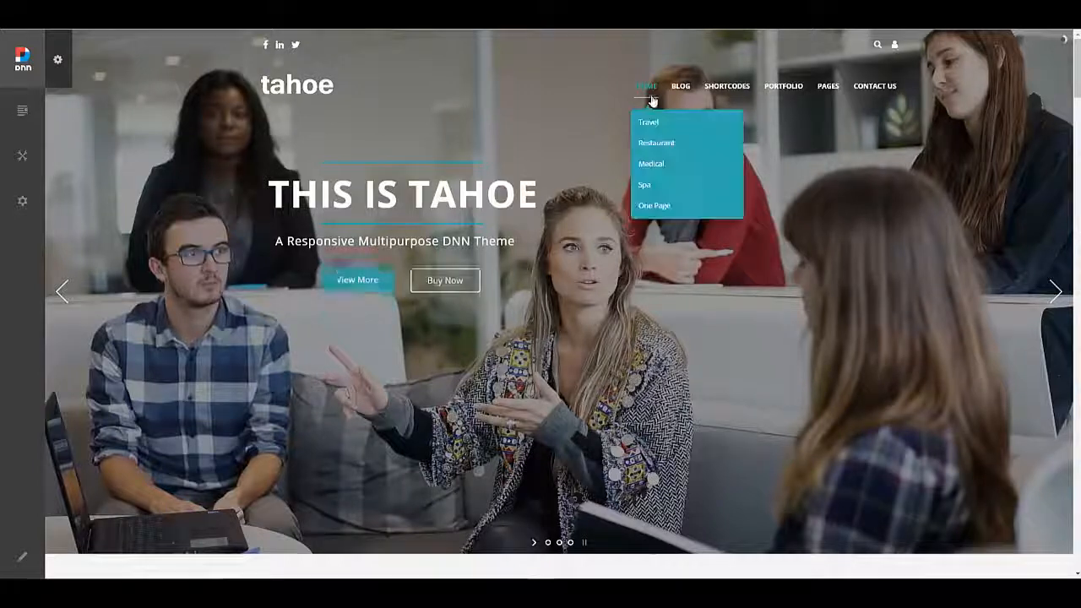
- Browse the Tahoe demo menus and land on the page with the ocean banner
click(654, 206)
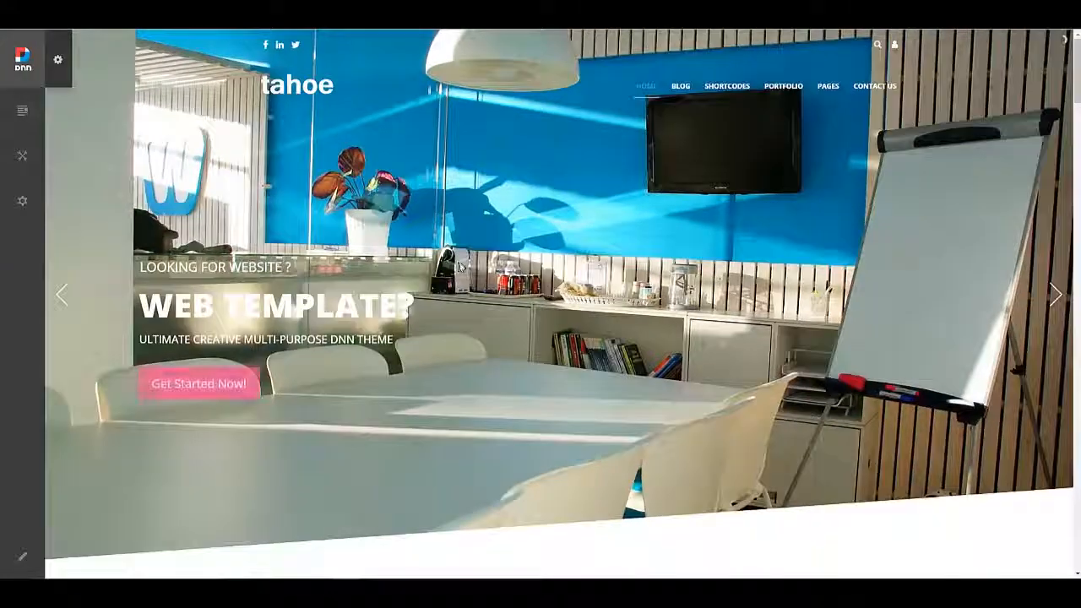
click(645, 84)
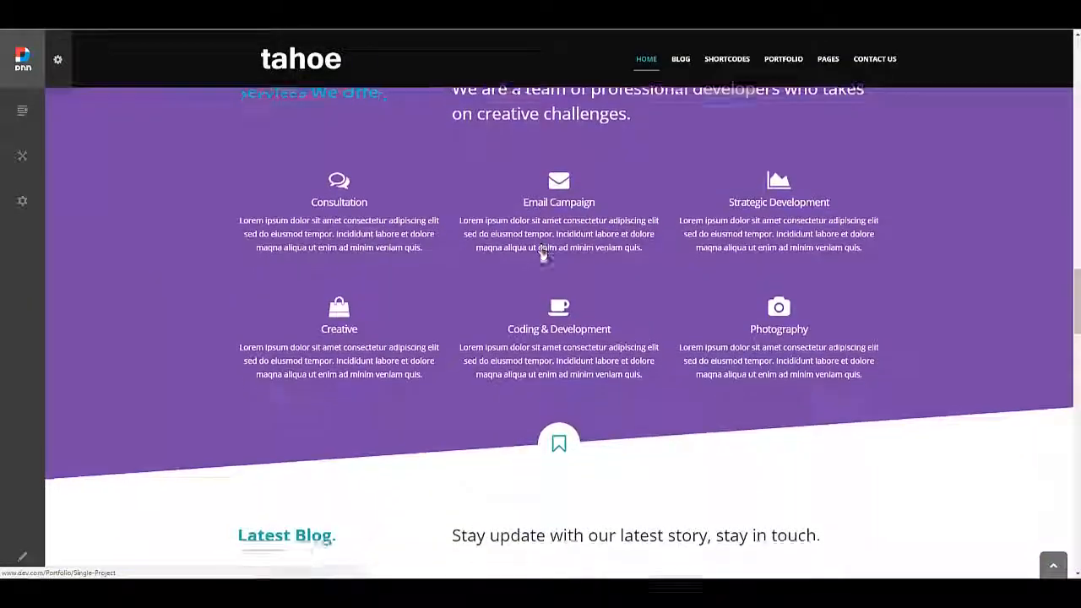
click(828, 58)
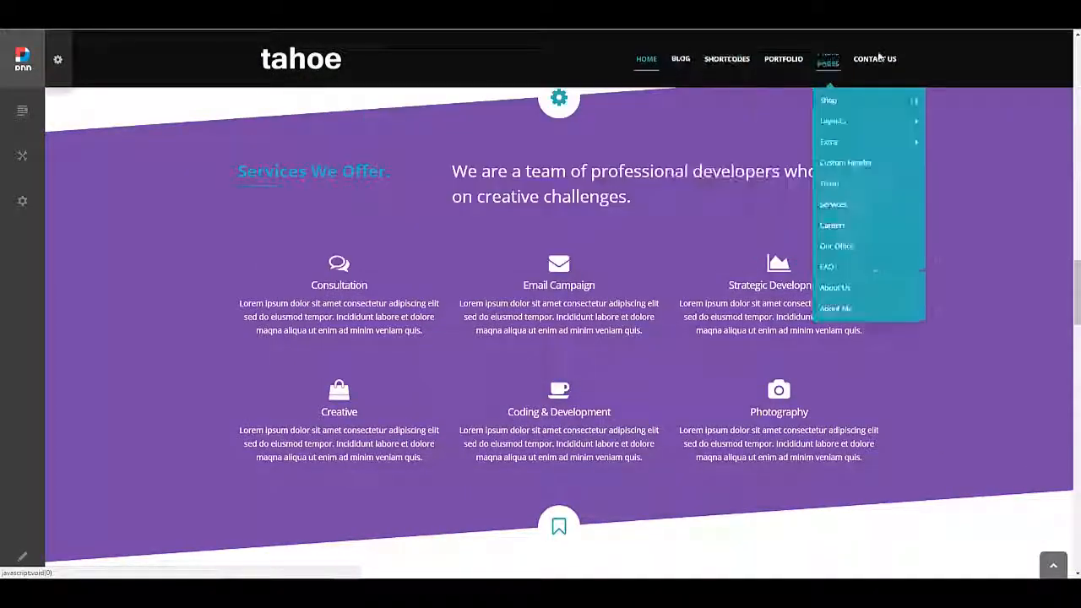
click(645, 57)
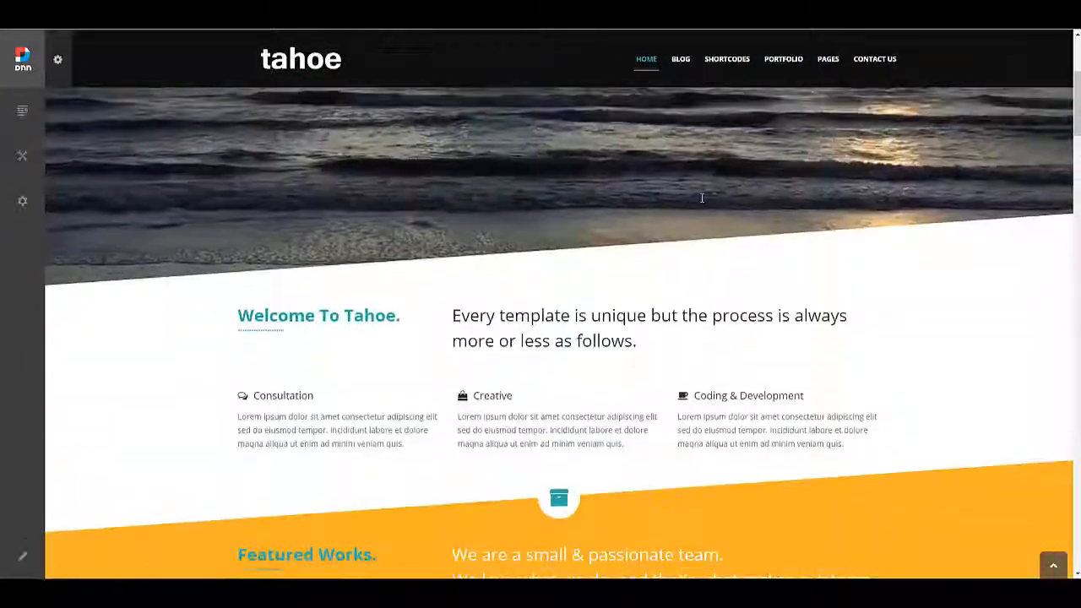
- Create a new theme named OnePage from the Themes panel, declining to apply it site-wide
click(58, 60)
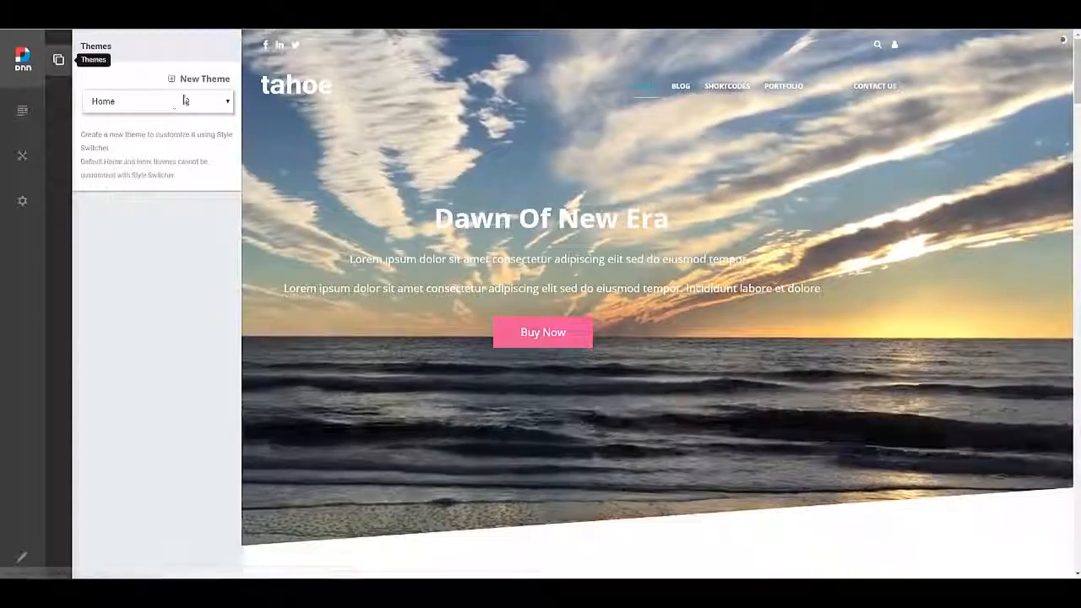
click(206, 79)
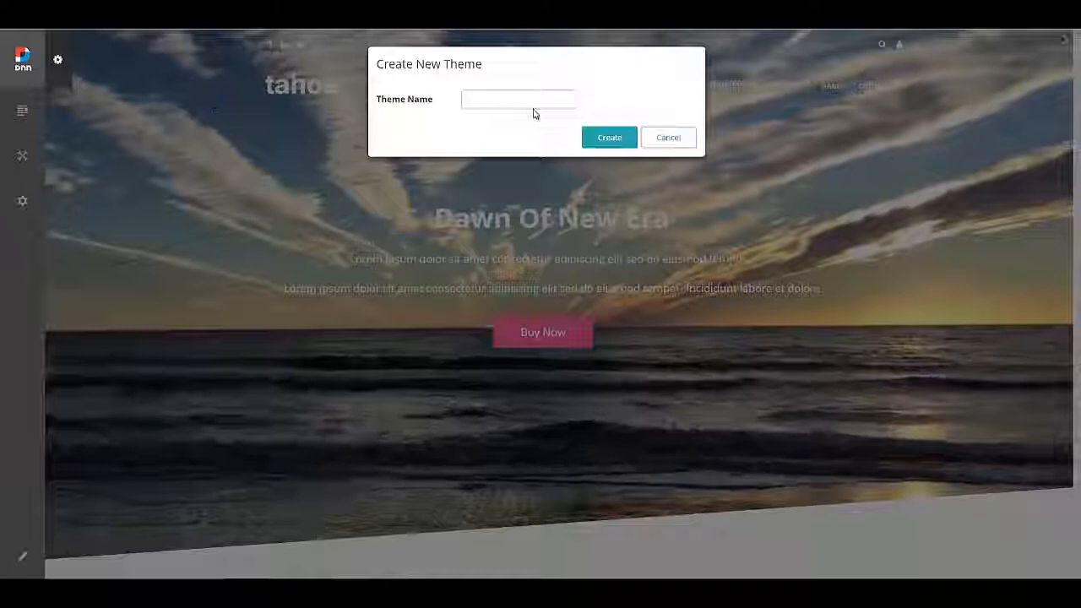
text(One)
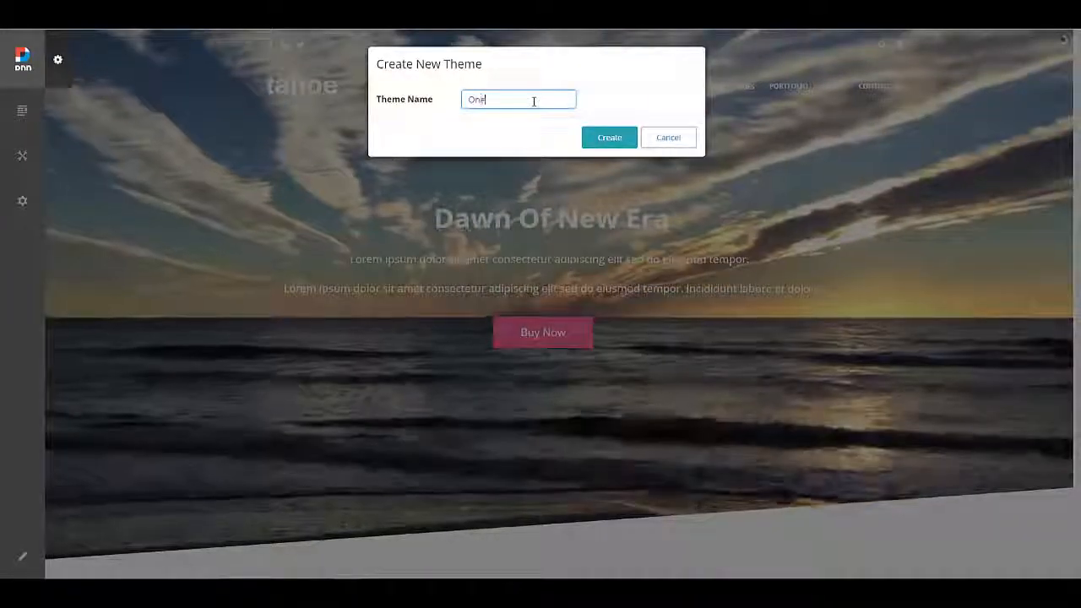
text(Page)
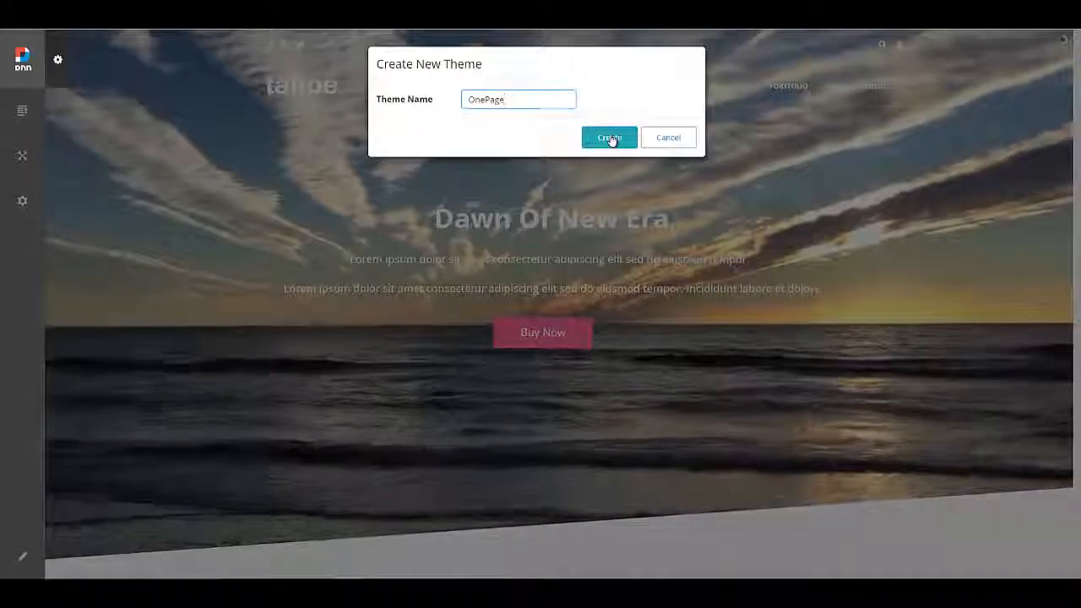
click(608, 137)
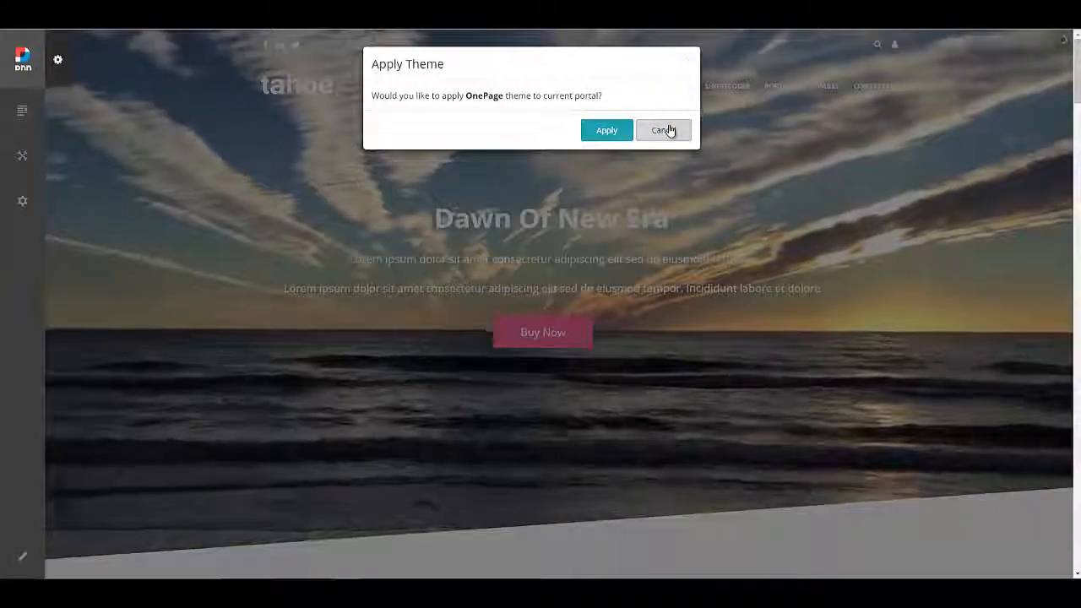
click(662, 130)
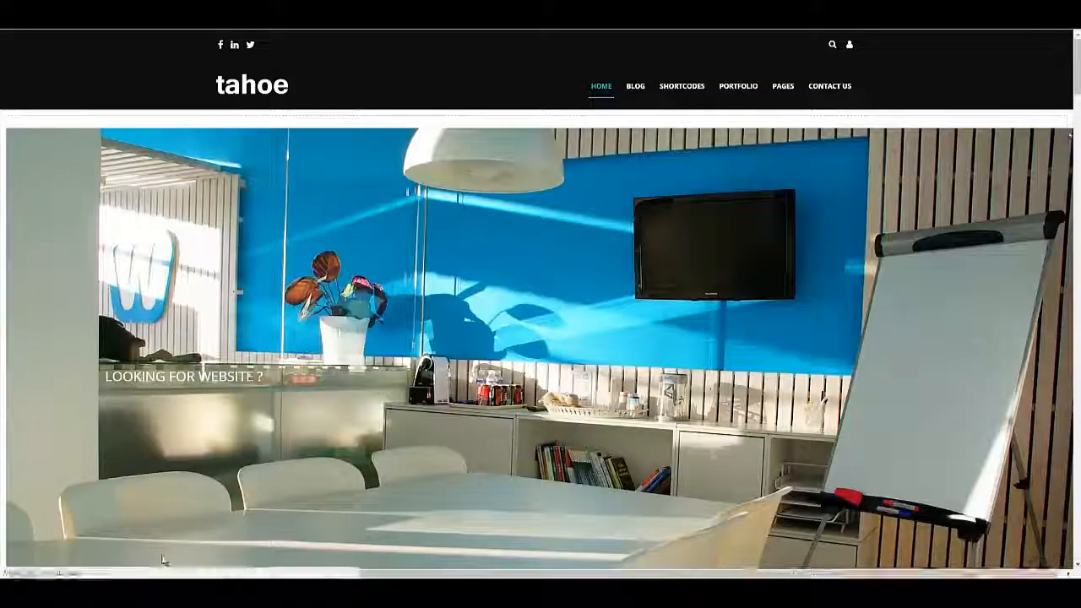
- In Page Settings > Advanced > Appearance, choose the onepage layout and save
scroll(down, 3)
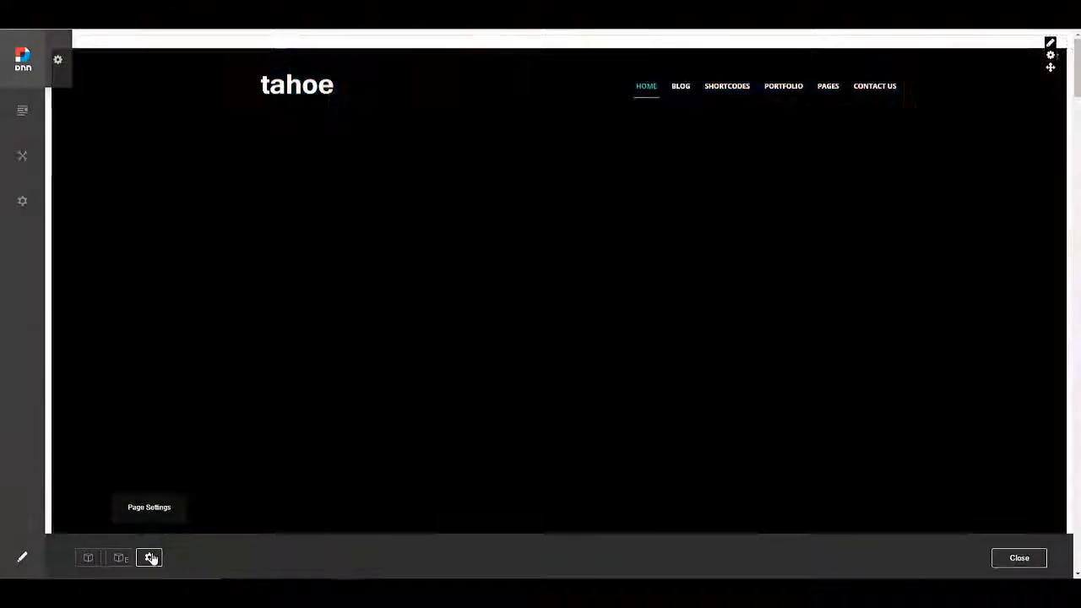
click(151, 557)
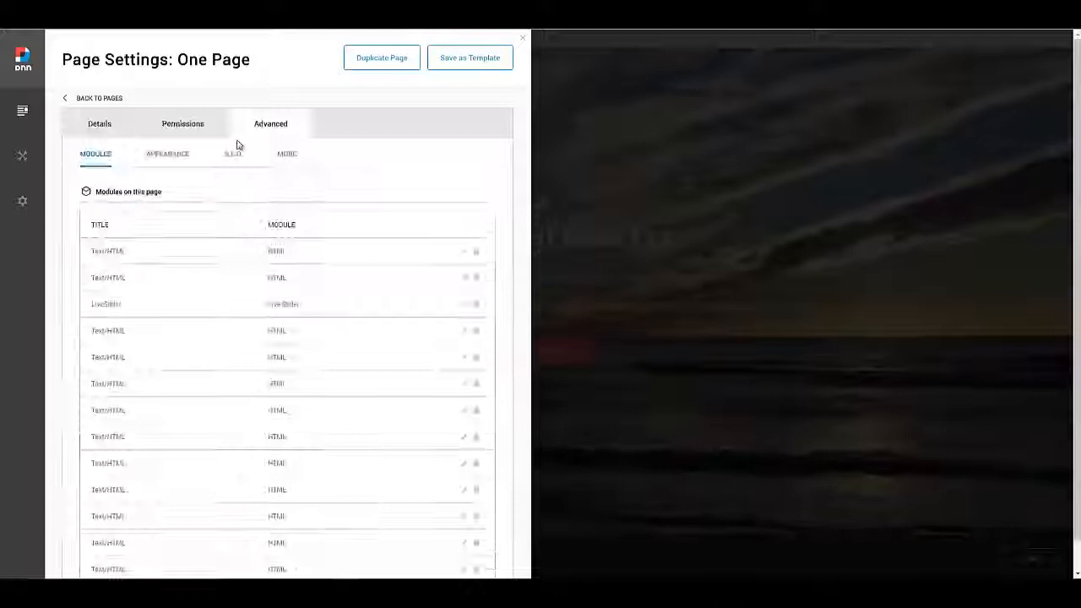
click(166, 154)
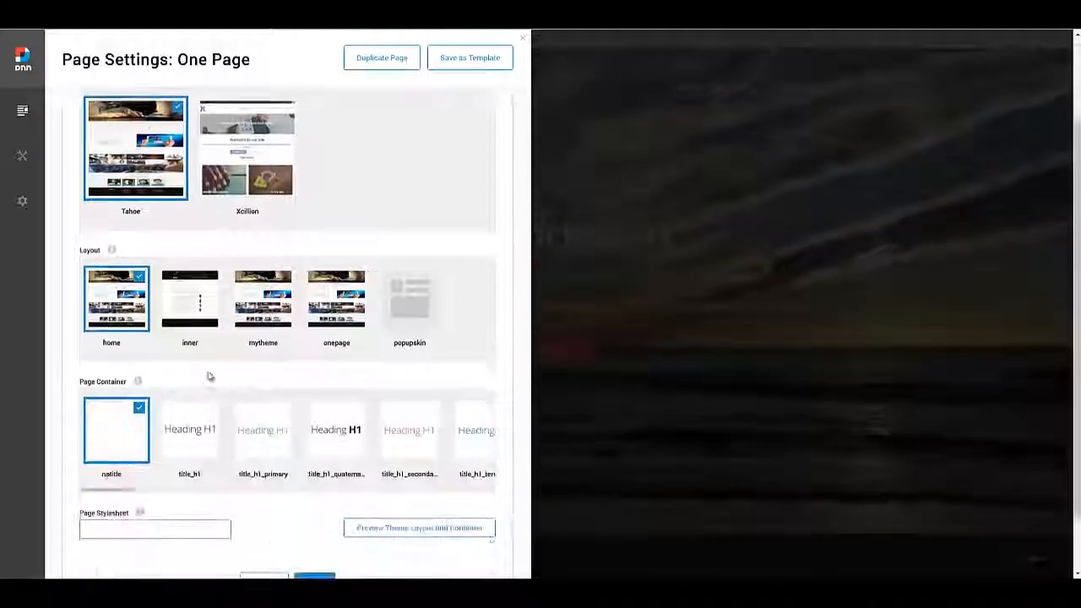
mouse_move(336, 297)
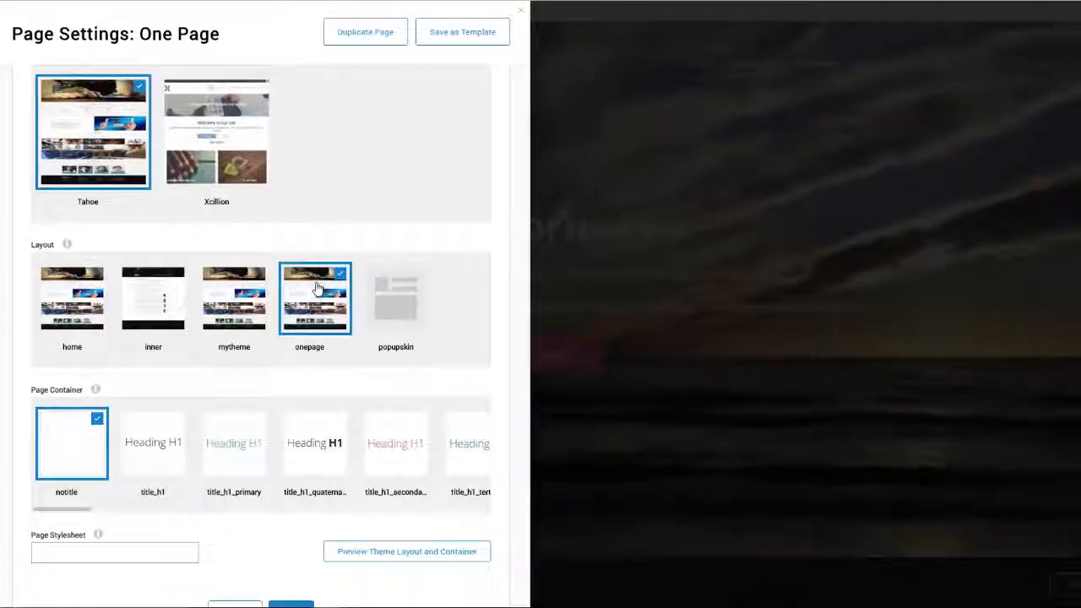
scroll(down, 3)
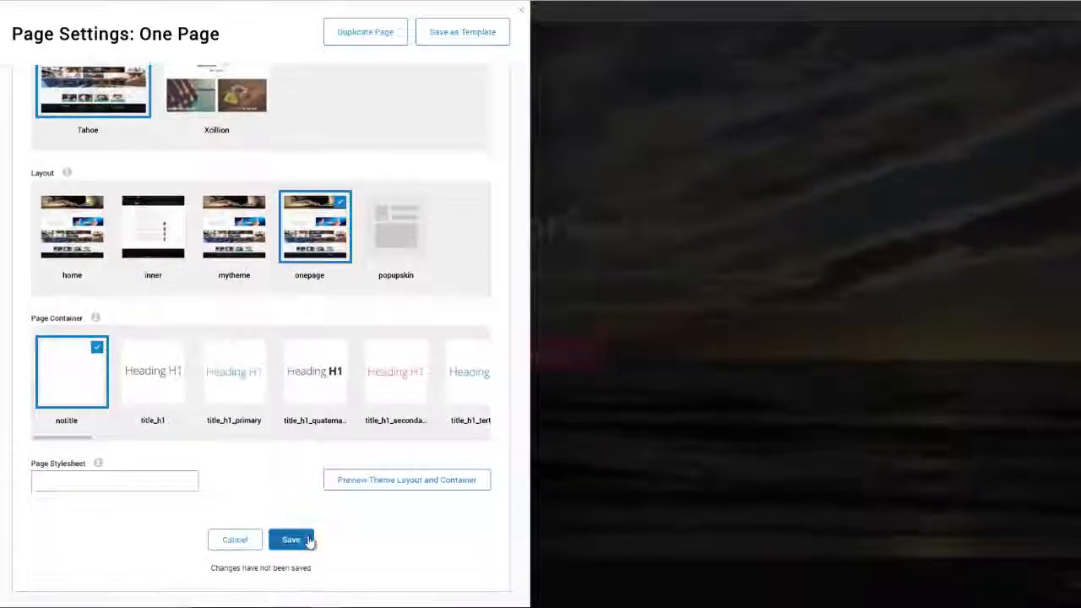
click(290, 538)
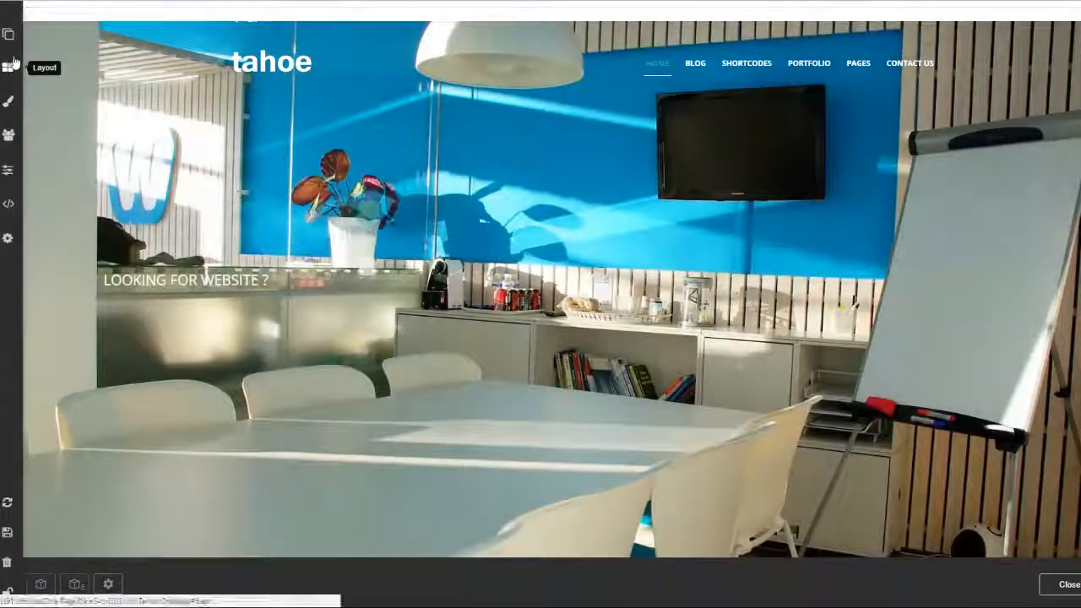
- Set the theme's Website Type to One Page in the Layout panel and confirm the save
click(9, 65)
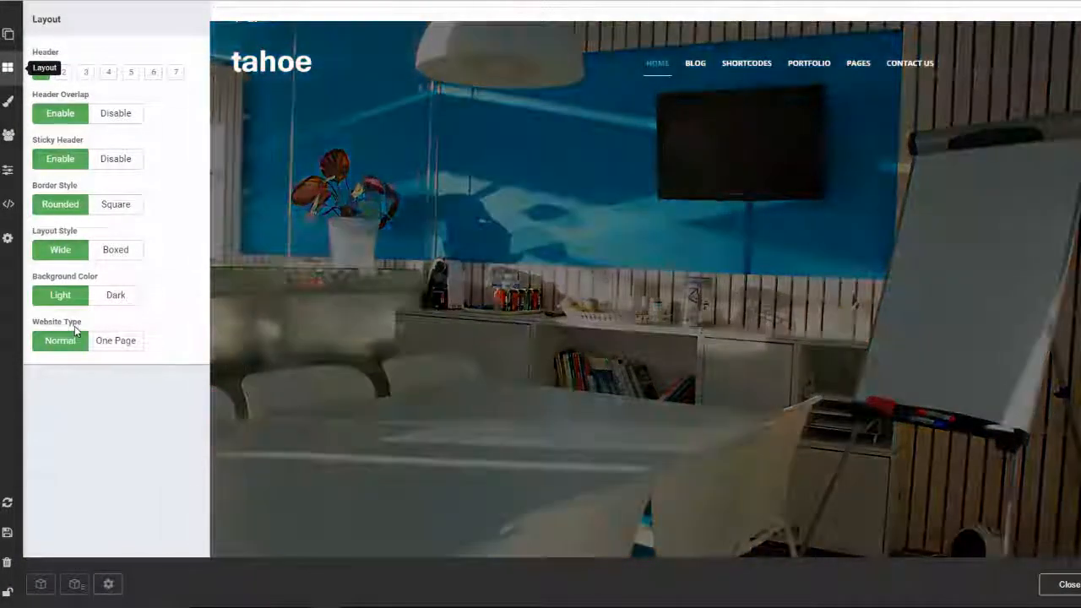
click(115, 341)
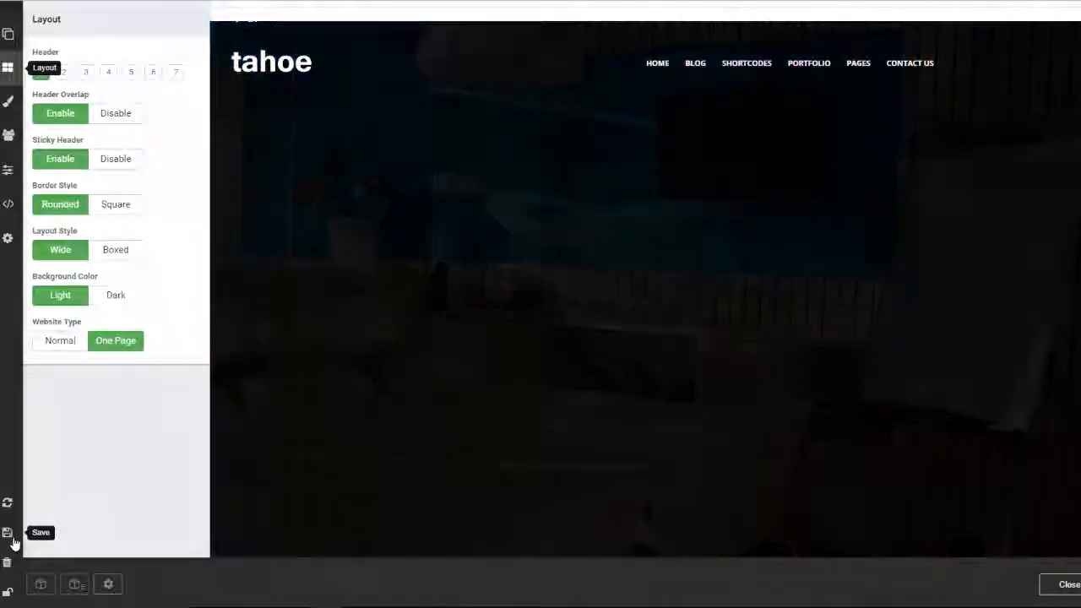
click(9, 533)
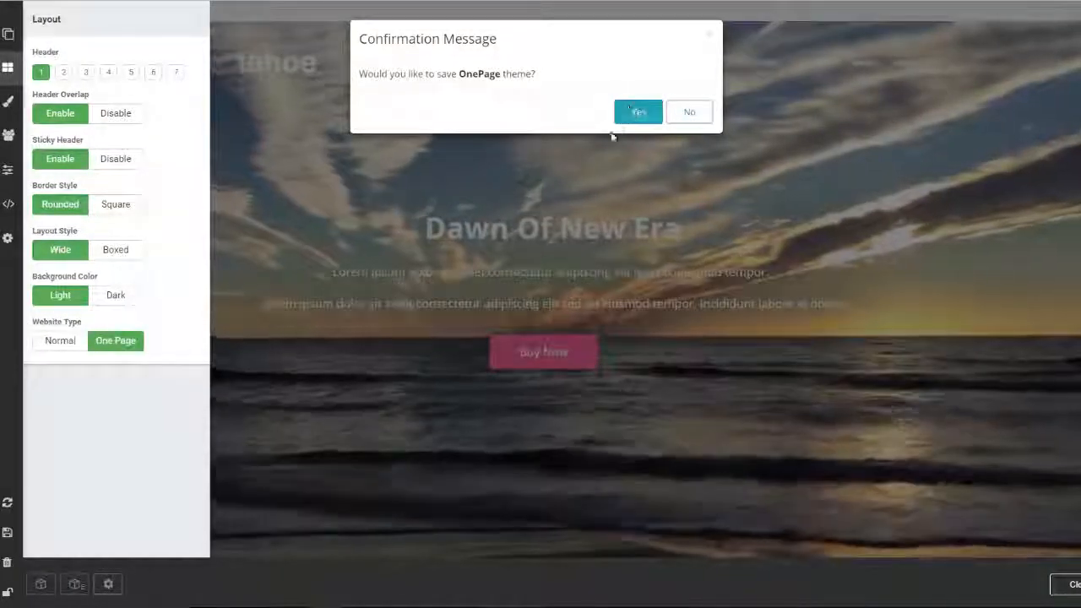
click(639, 111)
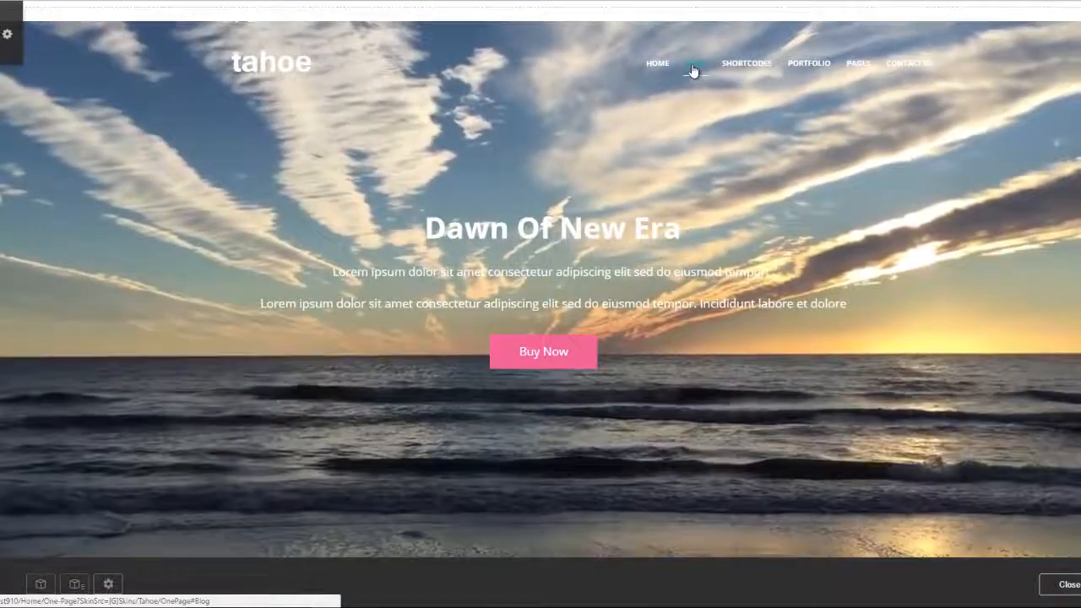
- Jump to the Blog, Contact Us and Portfolio sections from the top navigation menu
click(695, 33)
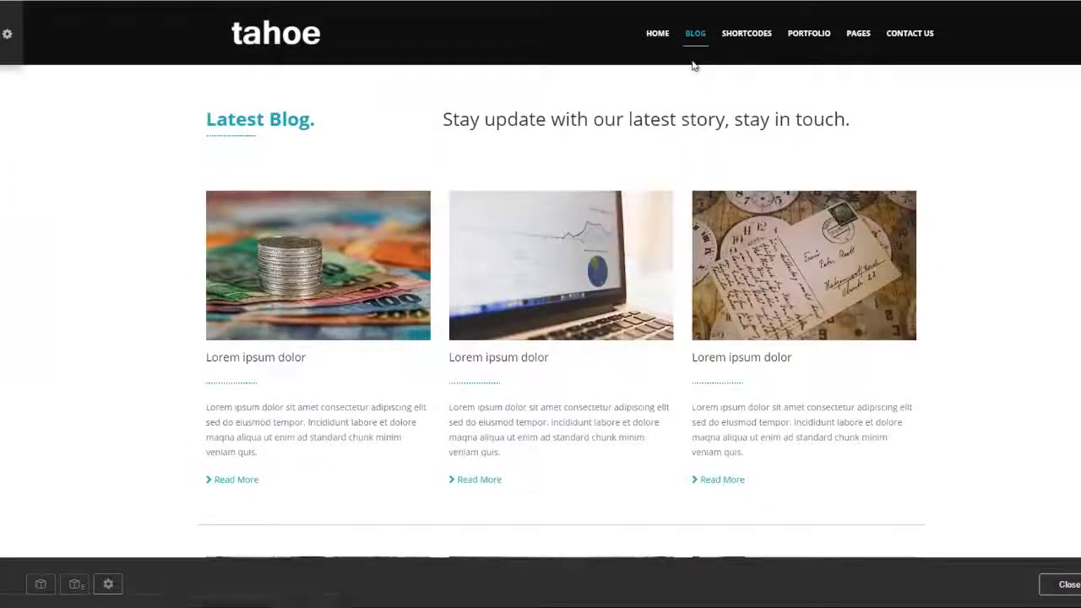
mouse_move(858, 33)
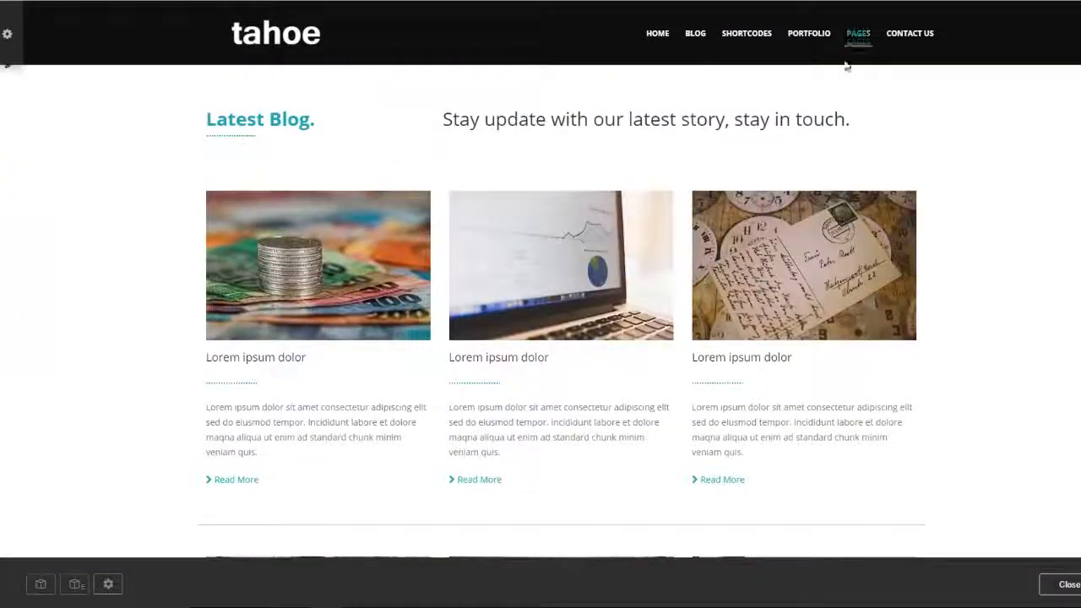
click(909, 33)
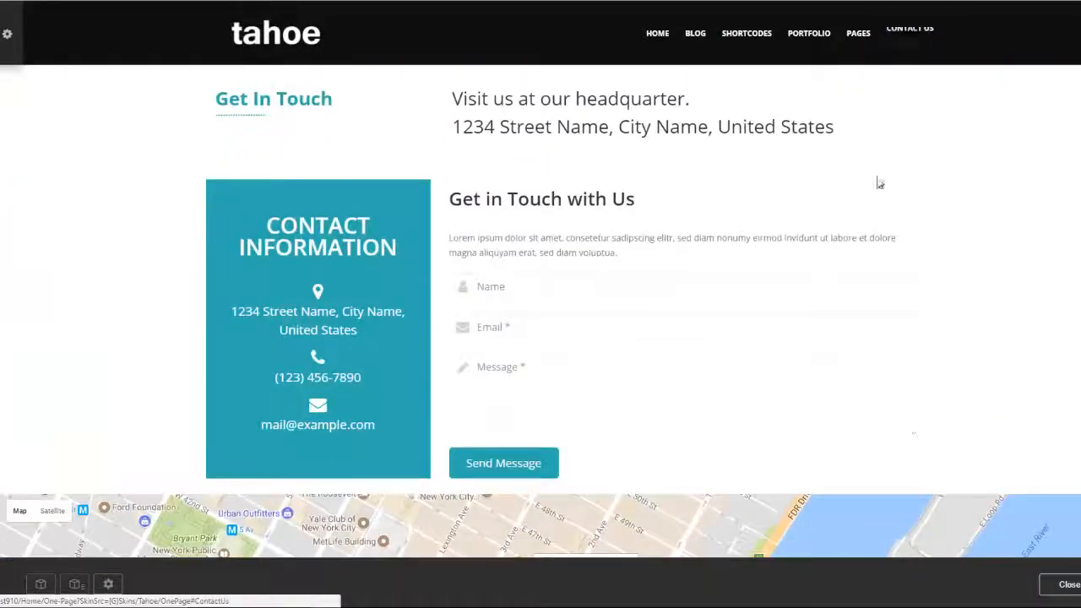
mouse_move(807, 34)
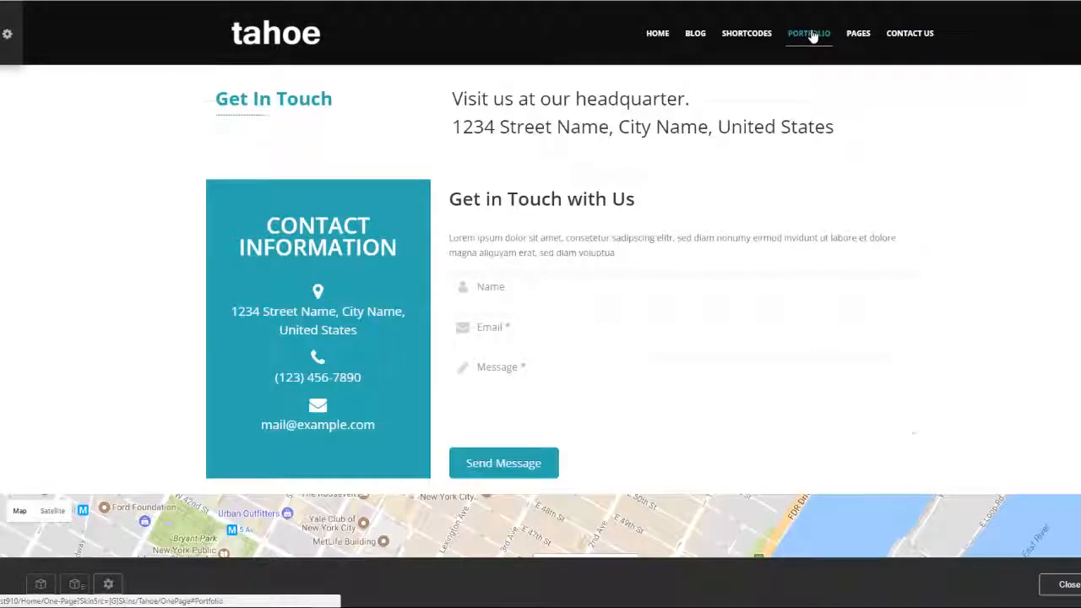
click(807, 34)
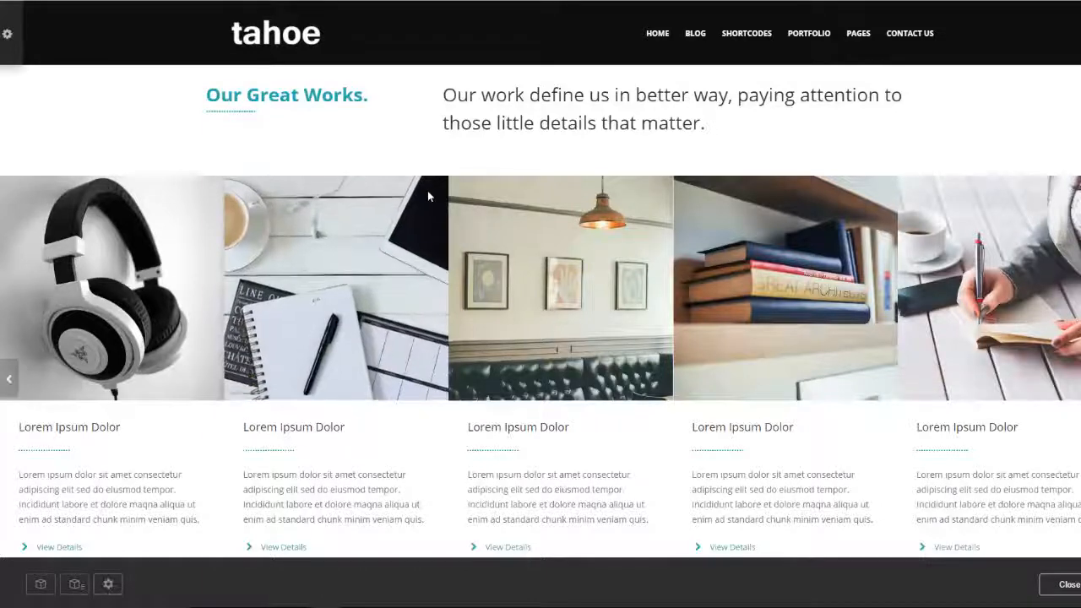
scroll(up, 3)
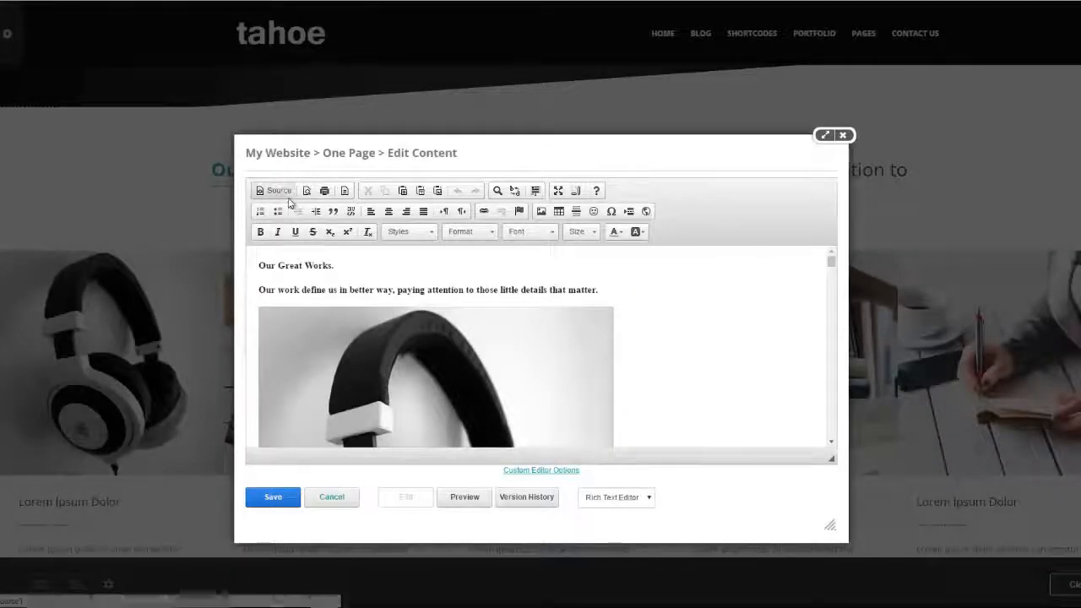
- View the portfolio content's HTML source, highlight the section id 'portfolio', and close the editor
click(274, 189)
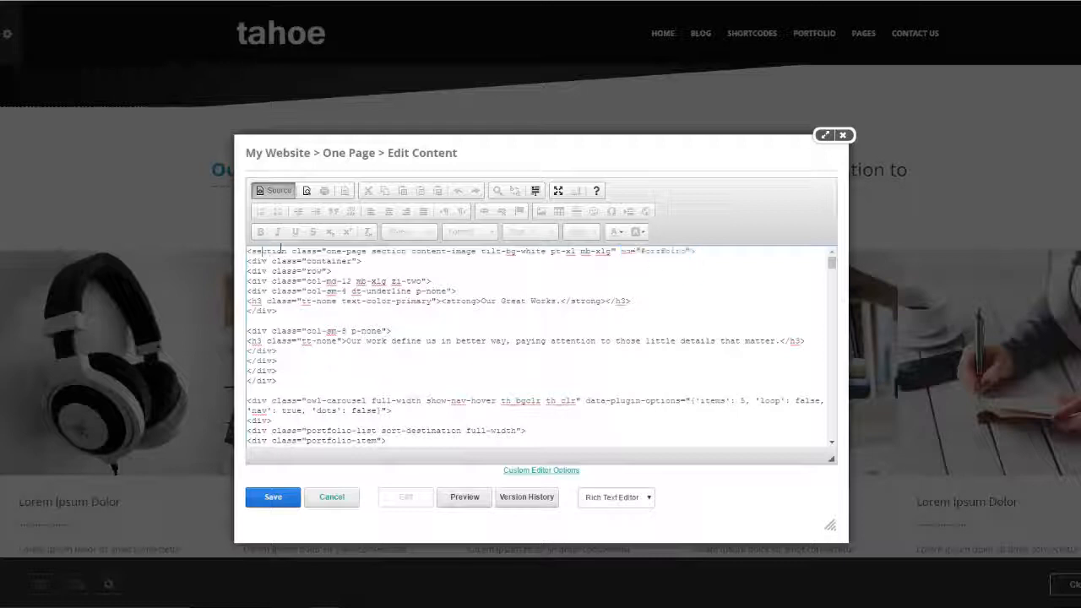
double_click(665, 250)
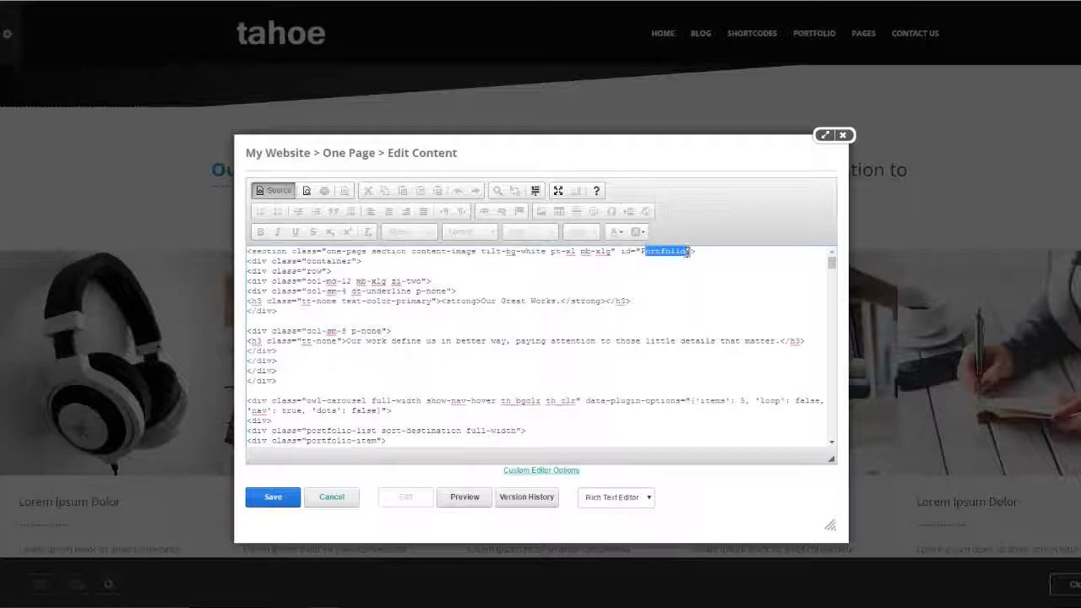
mouse_move(780, 58)
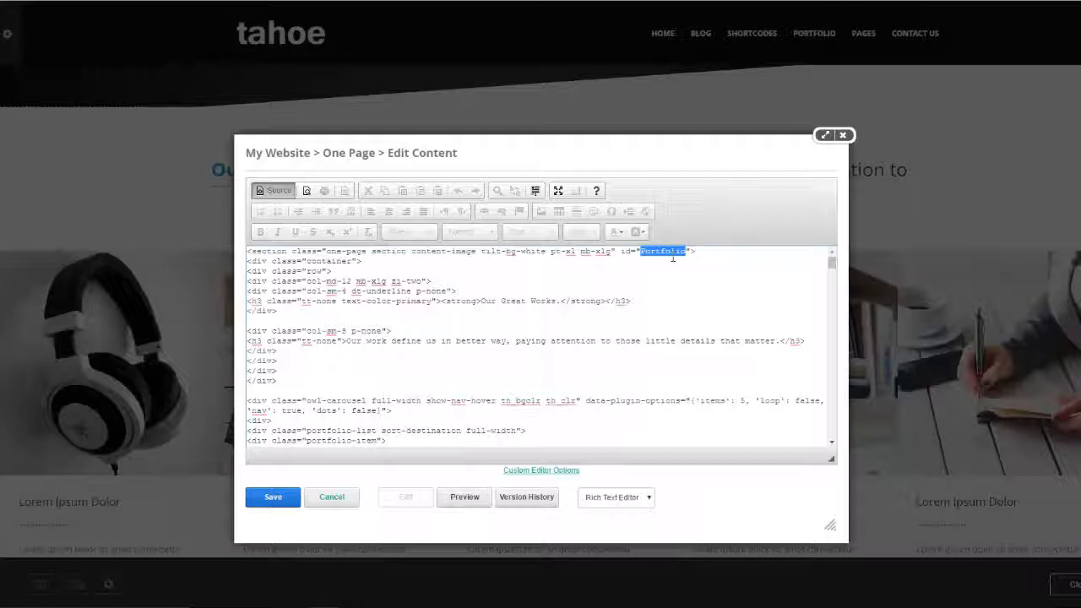
click(841, 135)
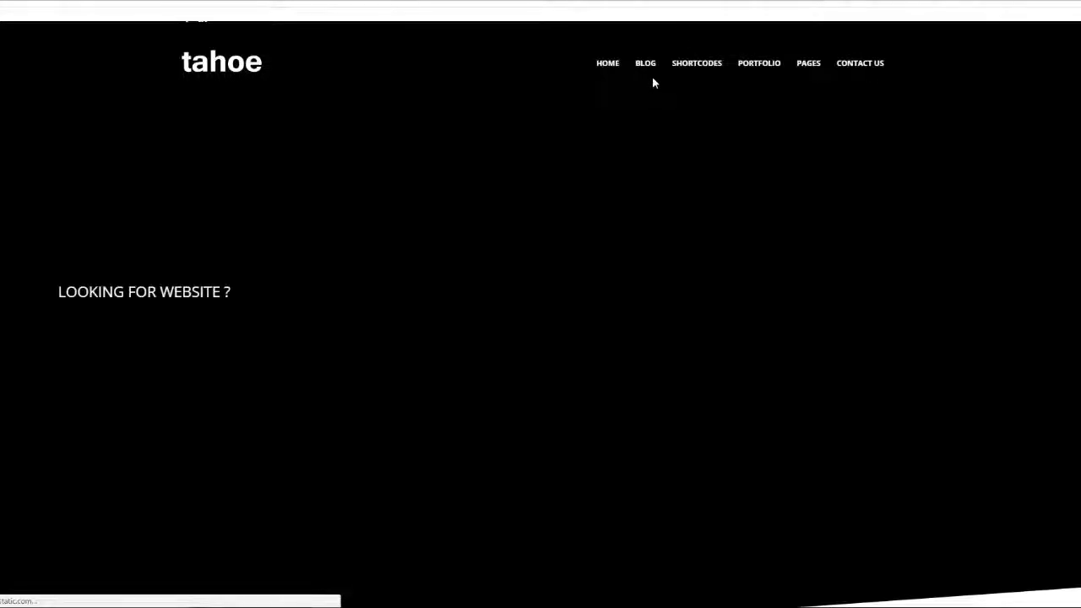
click(645, 63)
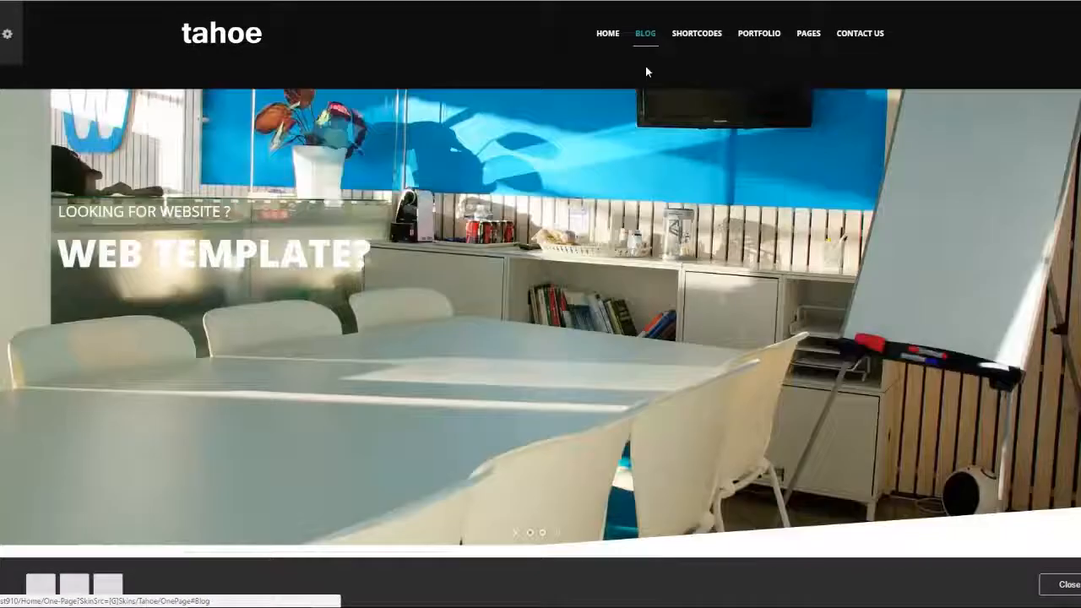
click(645, 34)
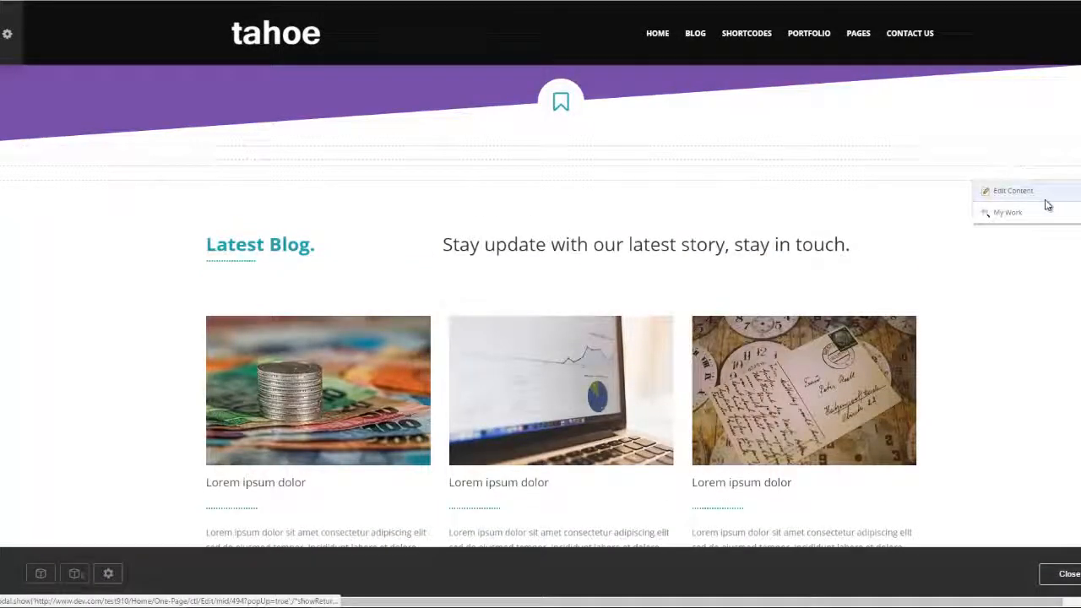
click(1013, 189)
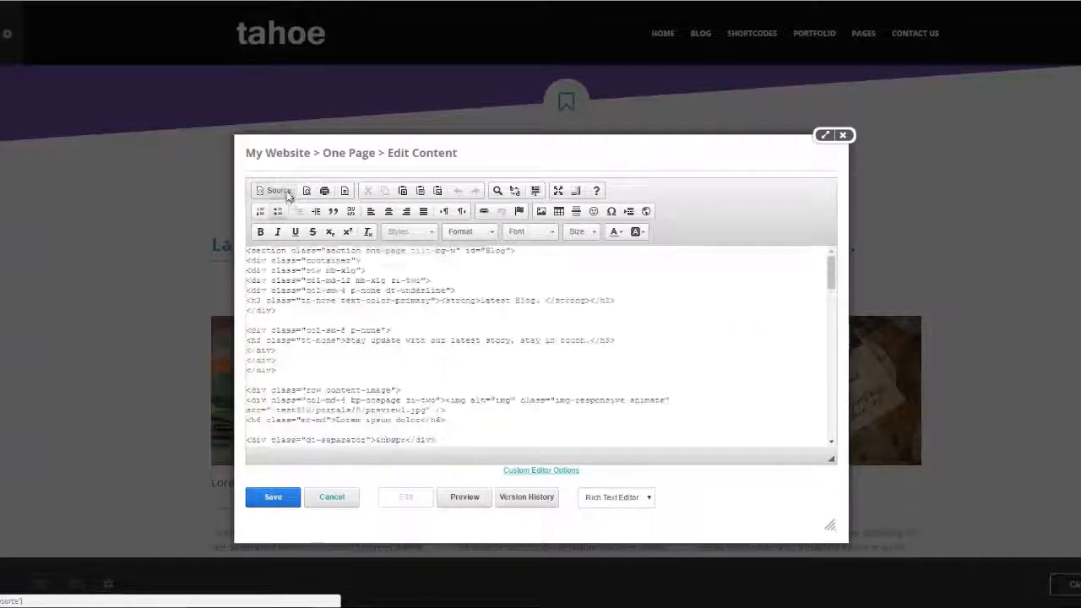
double_click(490, 250)
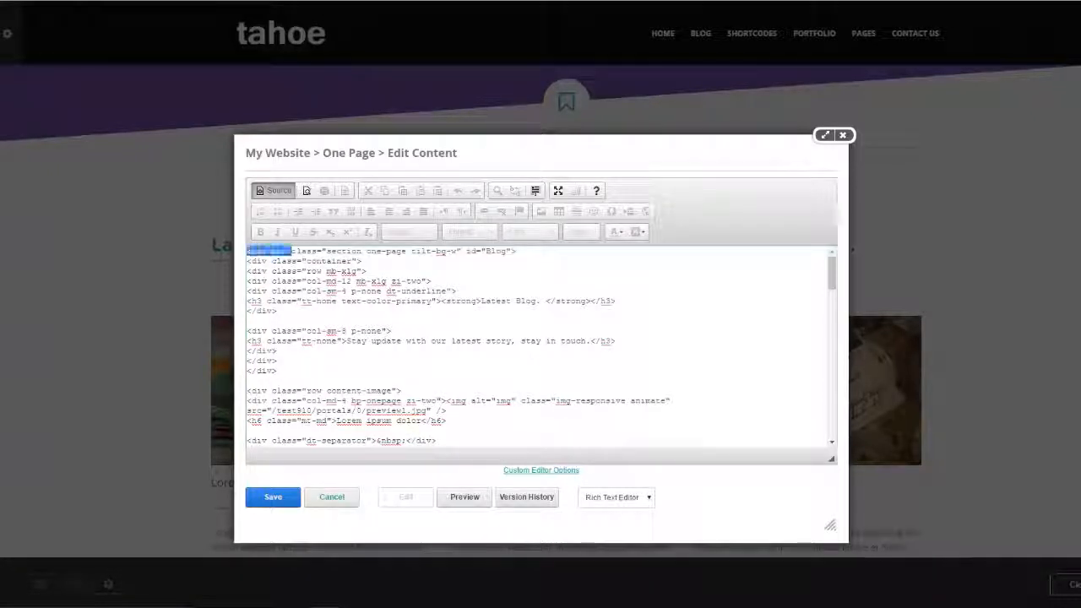
double_click(267, 250)
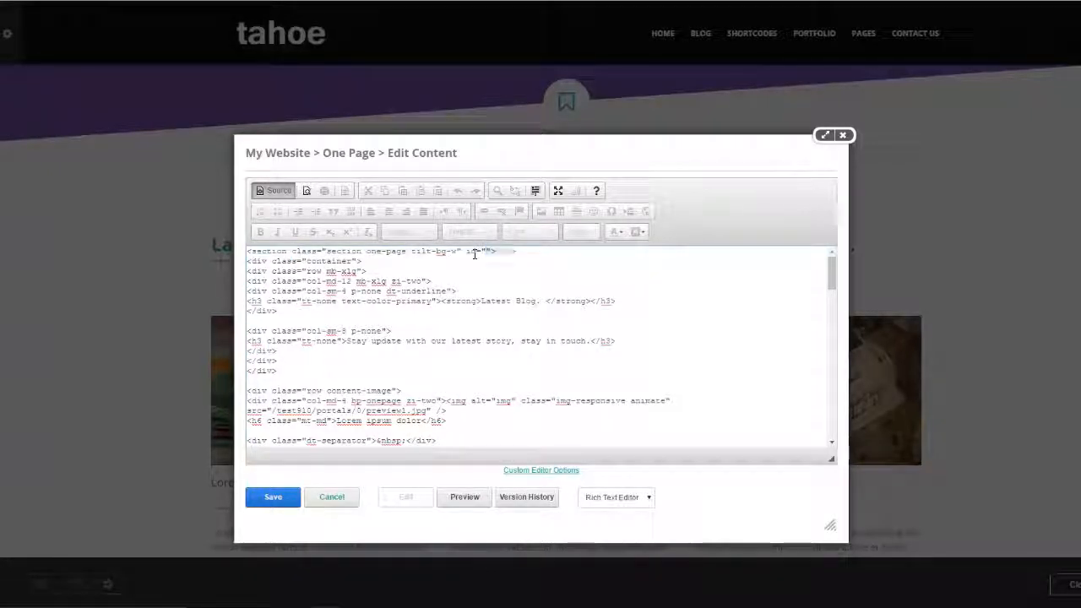
double_click(497, 250)
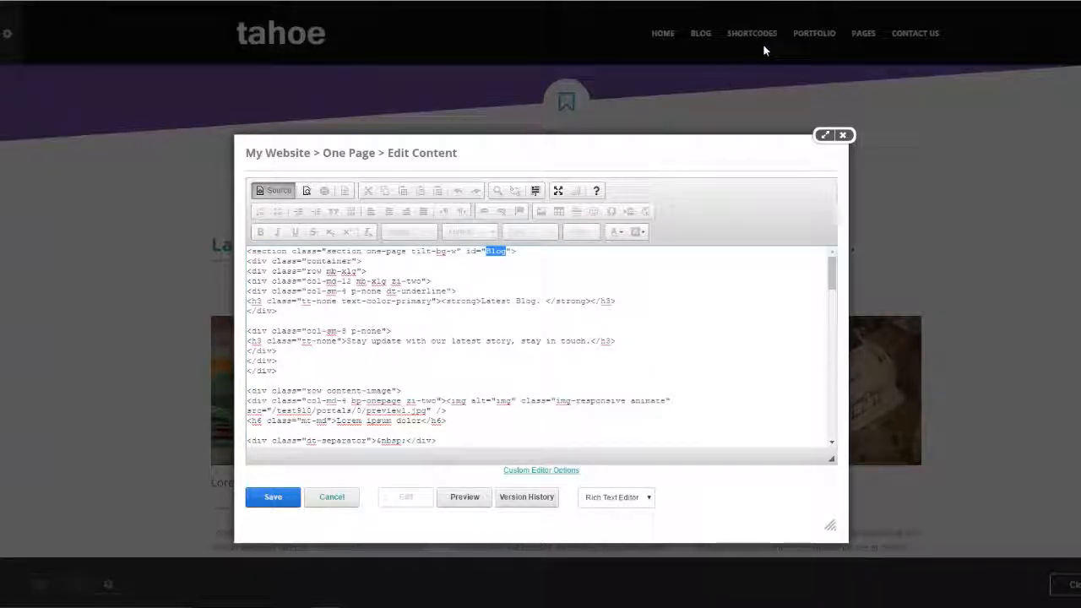
mouse_move(746, 61)
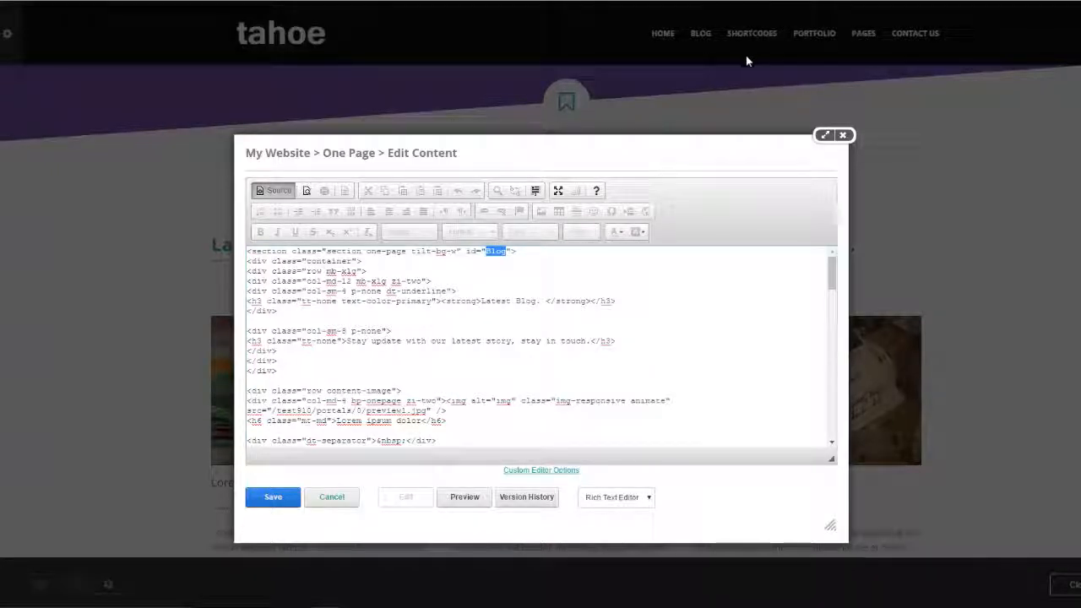
mouse_move(760, 49)
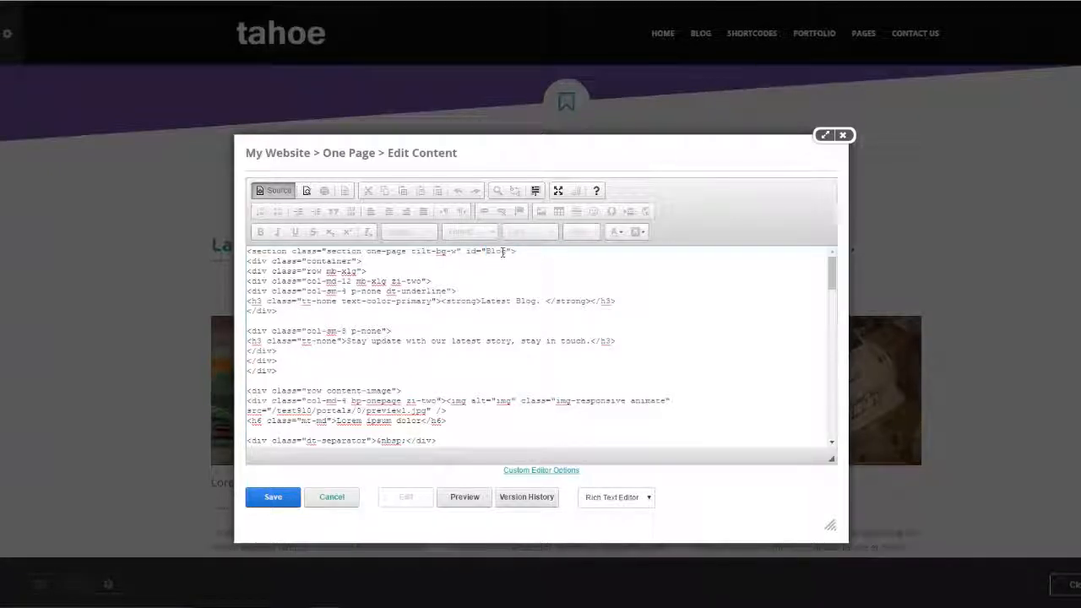
double_click(497, 250)
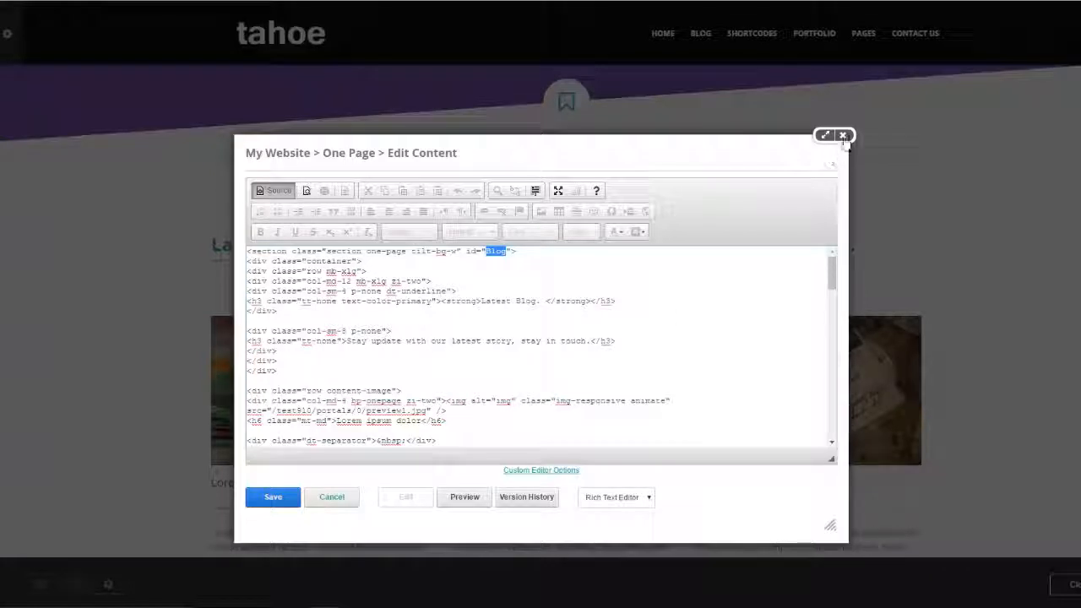
click(841, 135)
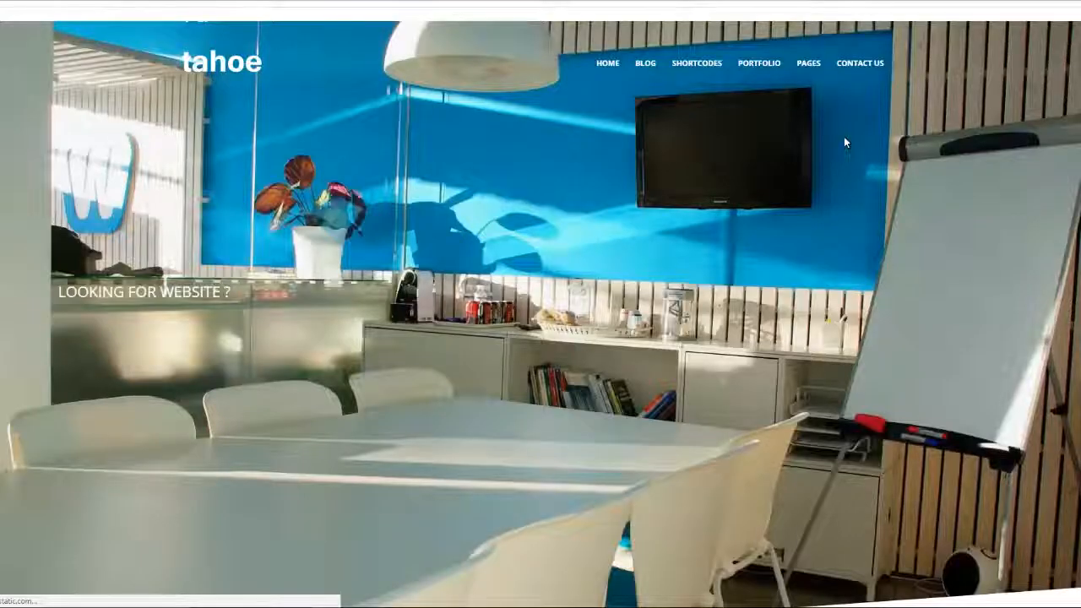